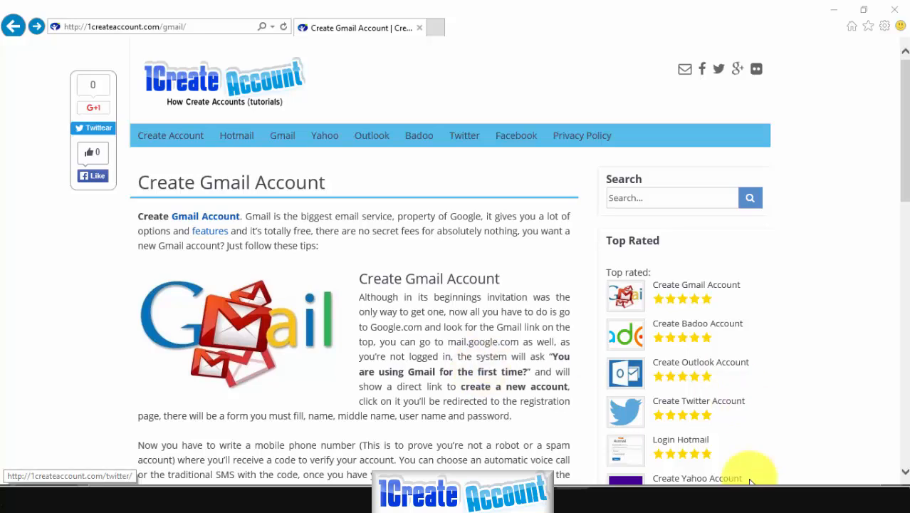
pyautogui.moveTo(438, 34)
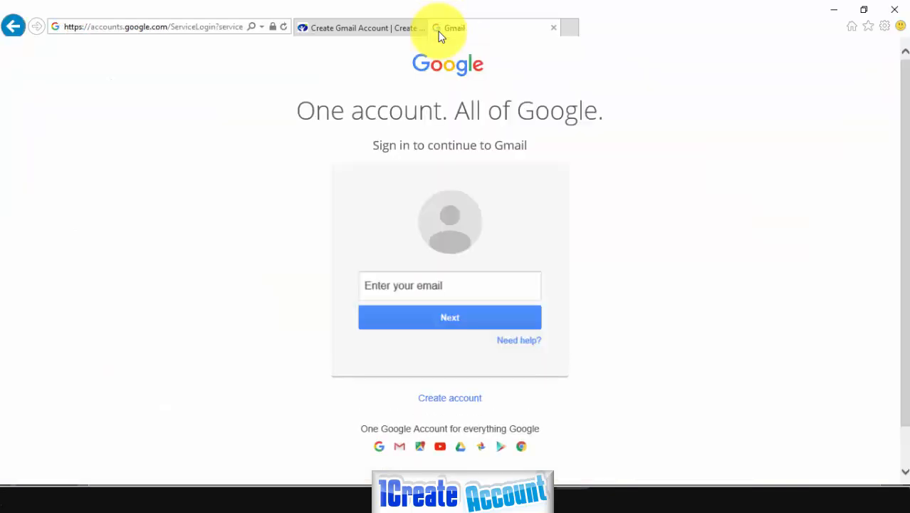
pyautogui.moveTo(345, 249)
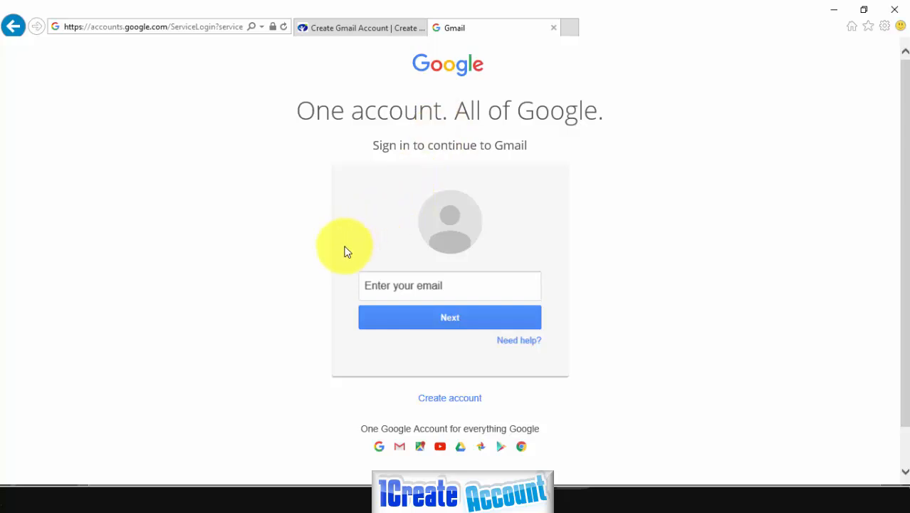
# Step: Go to gmail.com in a new tab and reach the Google sign-in page
pyautogui.click(450, 398)
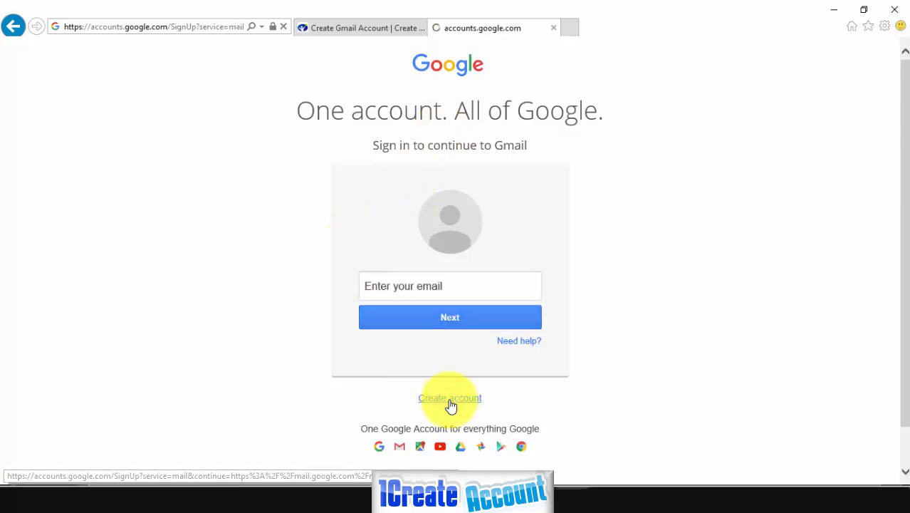
pyautogui.click(450, 398)
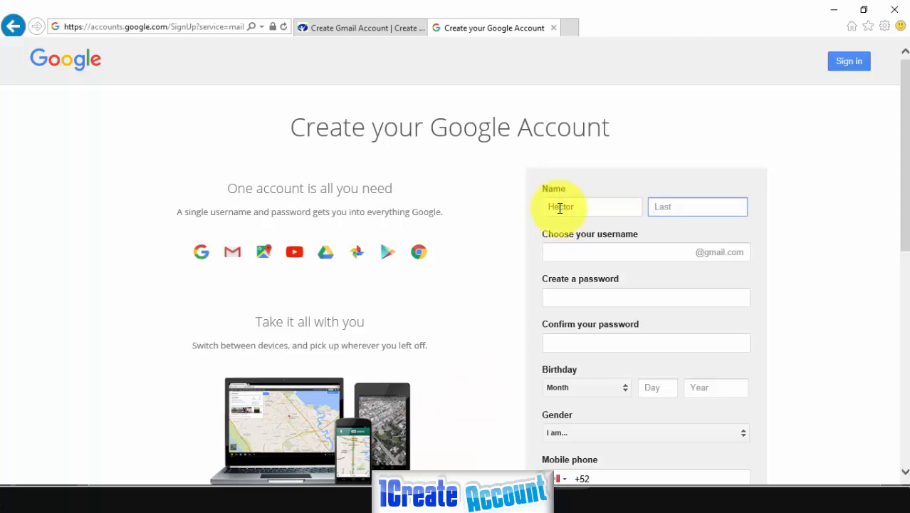
pyautogui.write('Test')
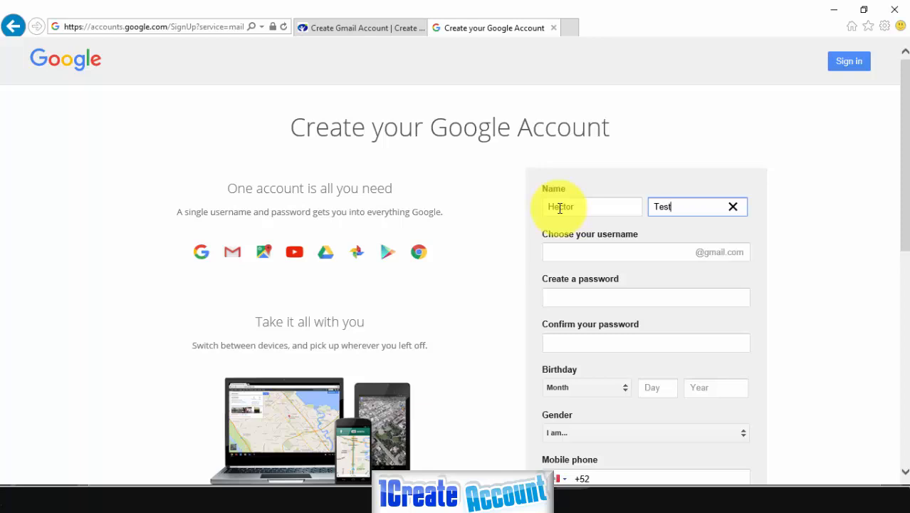
pyautogui.write('Carvajal')
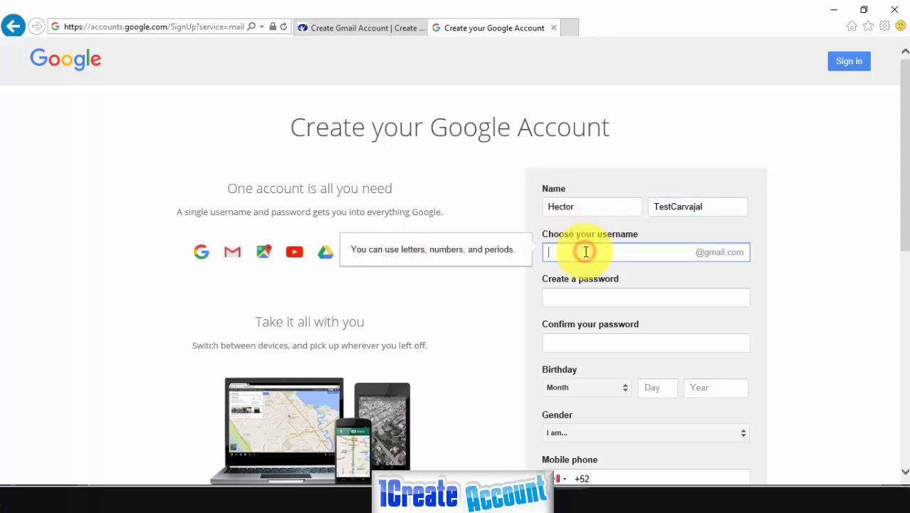
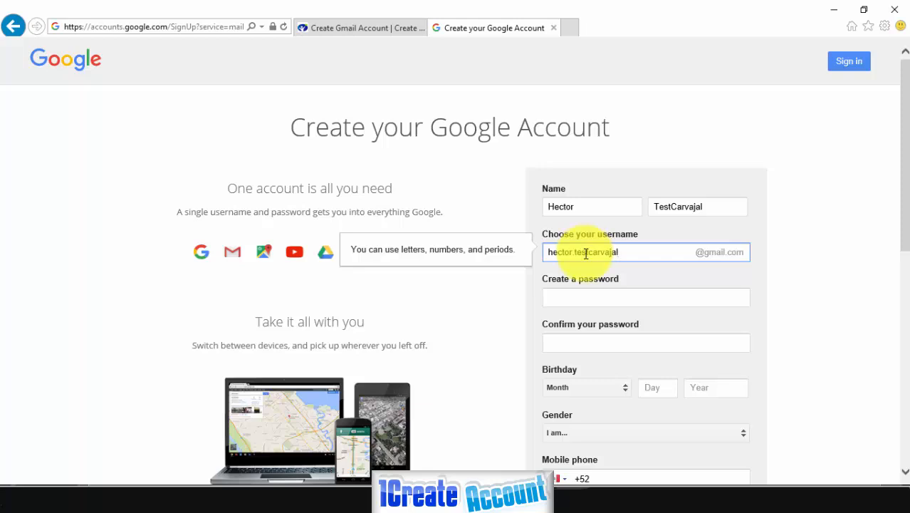
# Step: Enter the account password and its matching confirmation
pyautogui.click(645, 297)
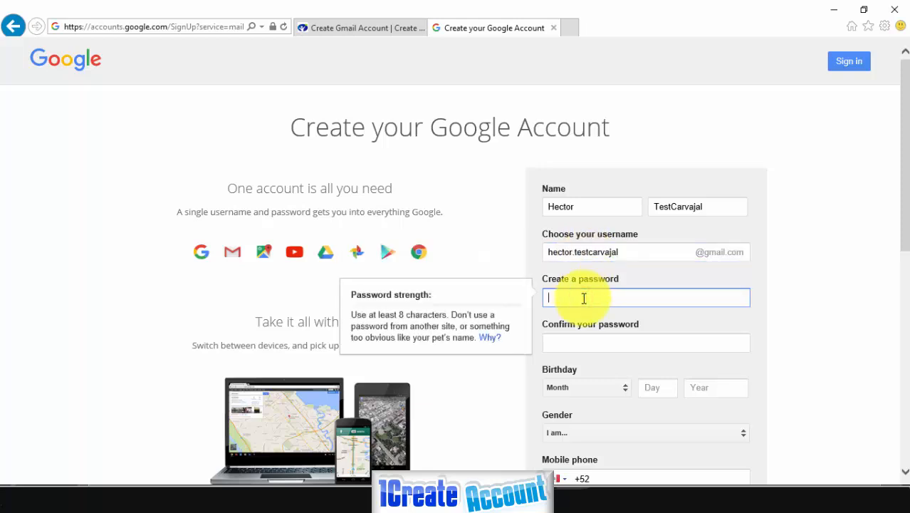
pyautogui.write('password')
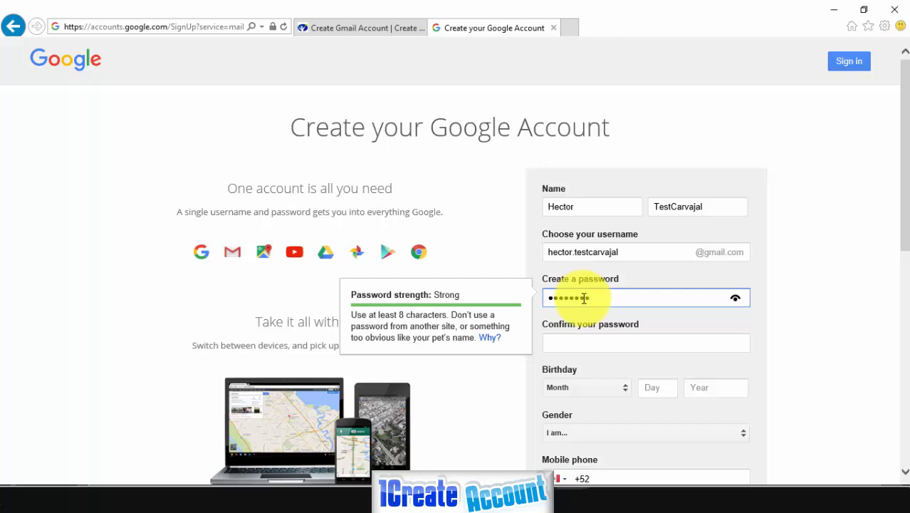
pyautogui.write('••••••')
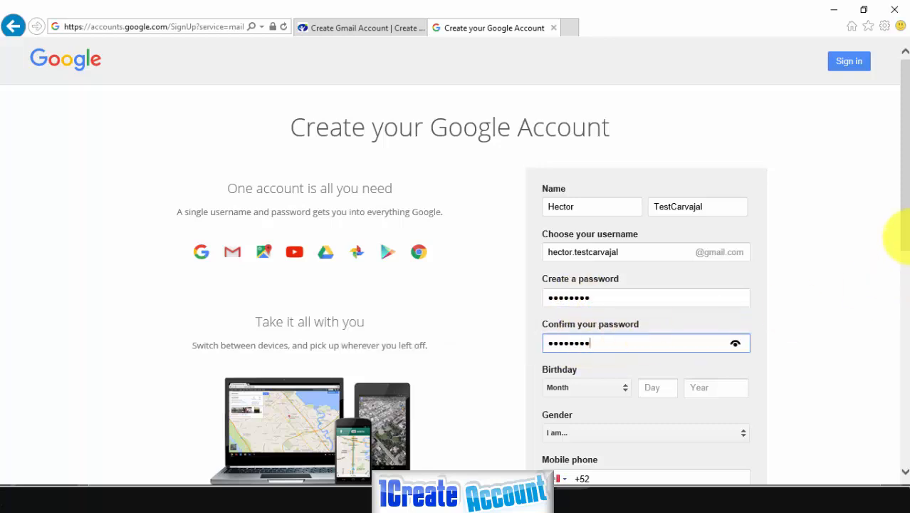
# Step: Set the birthday to June 11, 1989 and gender to Male, leaving phone and email empty
pyautogui.scroll(-3)
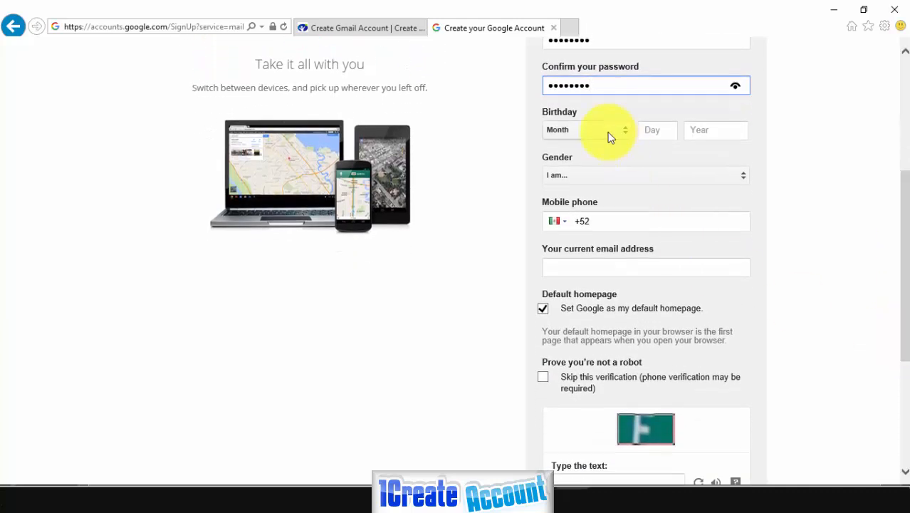
pyautogui.click(584, 129)
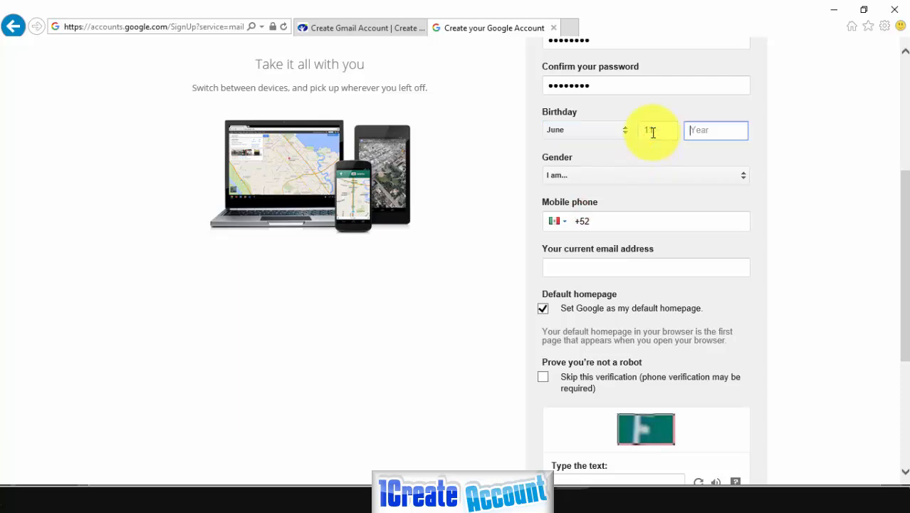
pyautogui.write('1989')
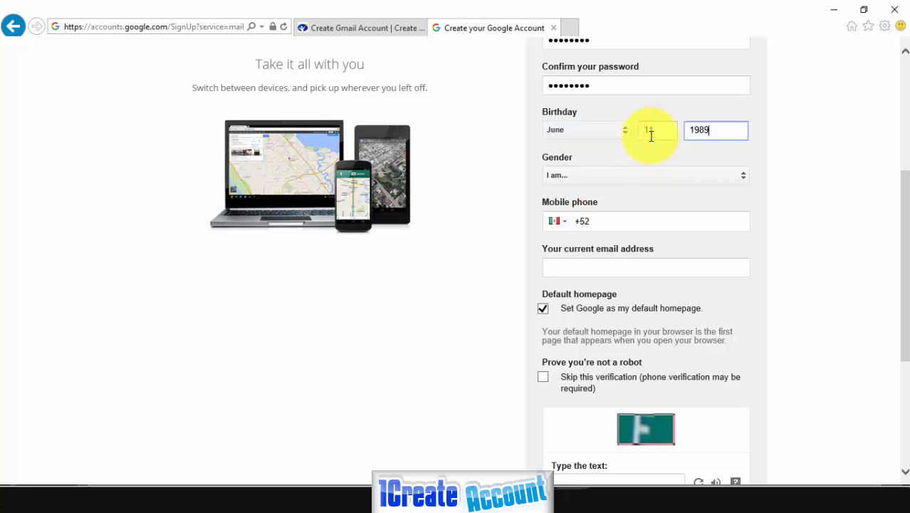
pyautogui.click(643, 174)
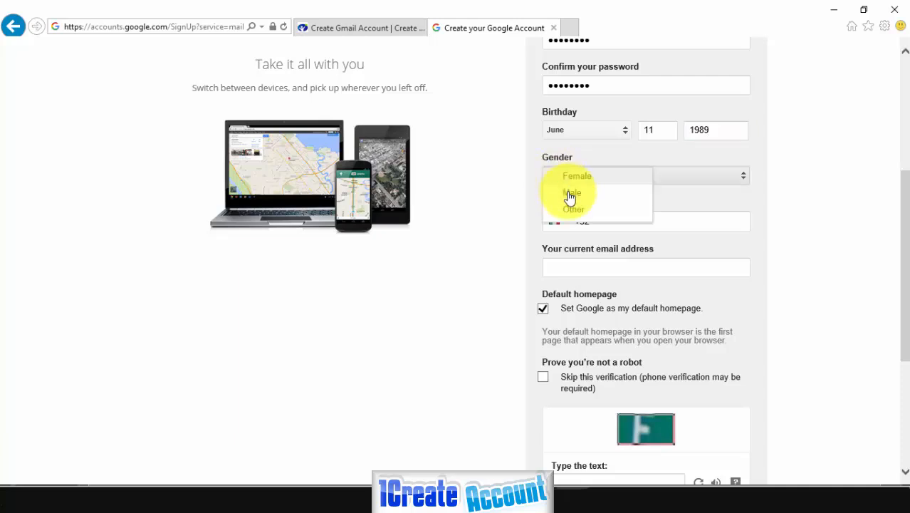
pyautogui.click(570, 192)
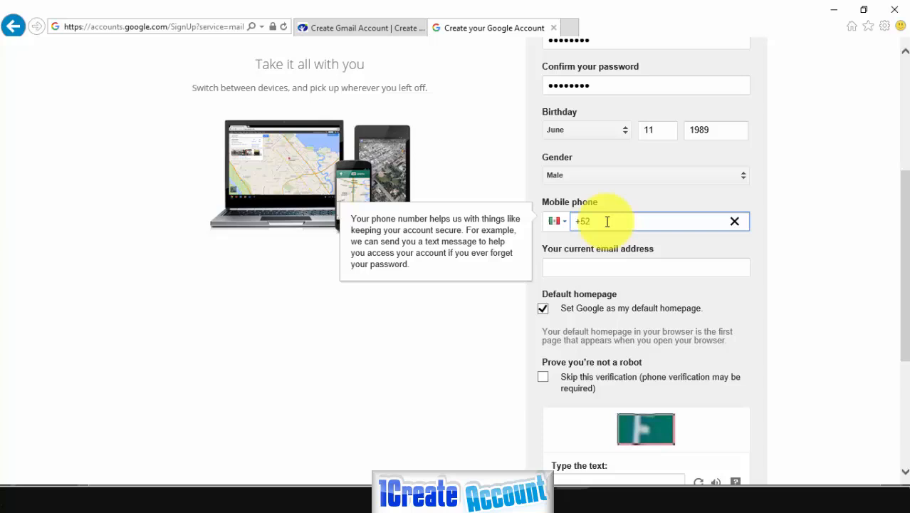
pyautogui.click(645, 268)
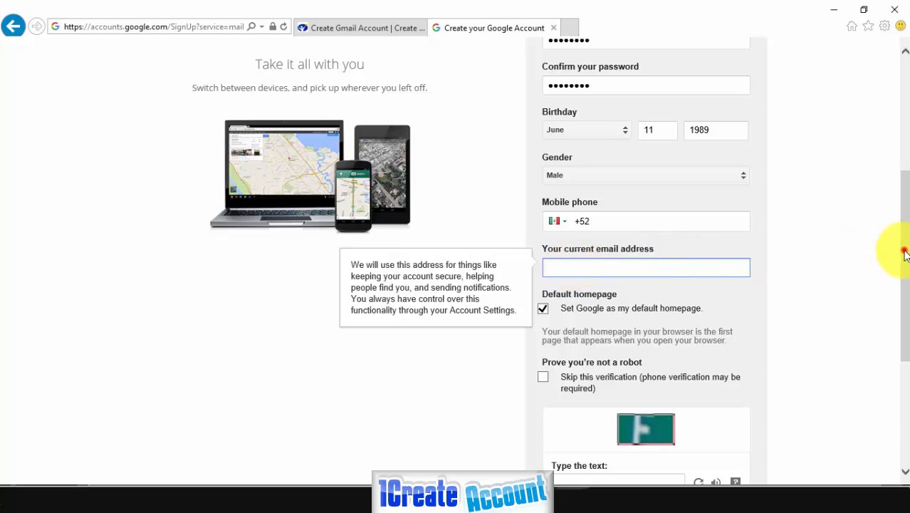
pyautogui.scroll(-3)
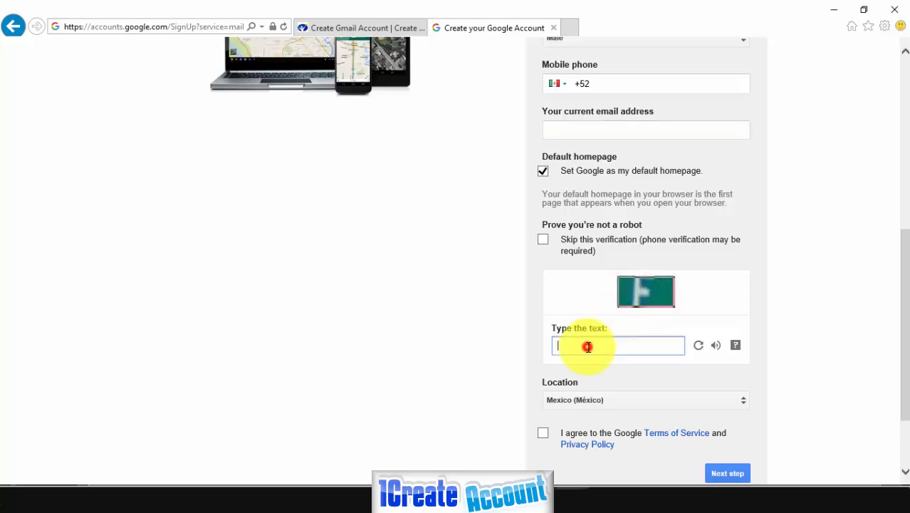
# Step: Answer the captcha text and agree to the Terms of Service with location Mexico
pyautogui.write('F')
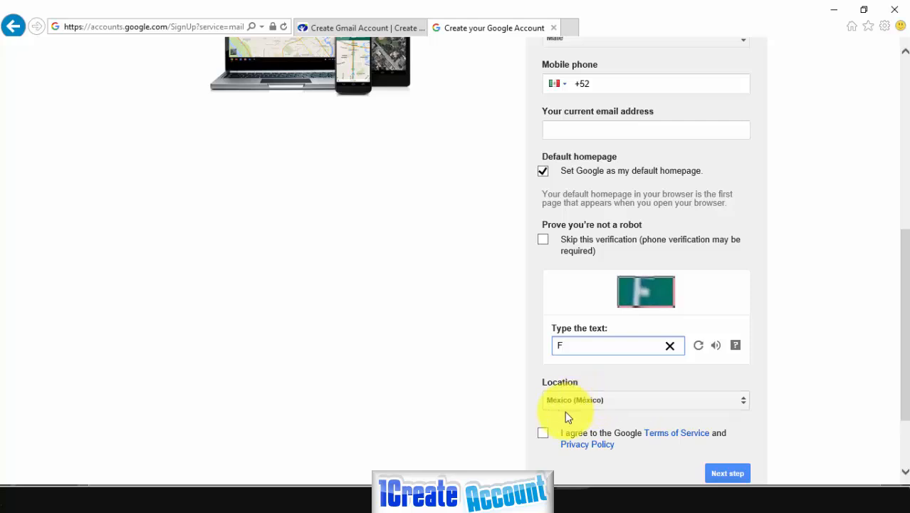
pyautogui.click(543, 433)
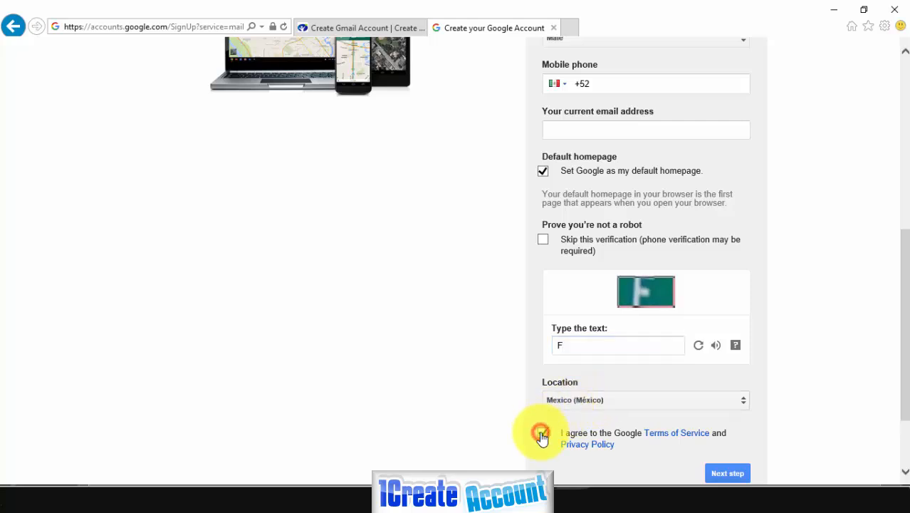
pyautogui.click(542, 433)
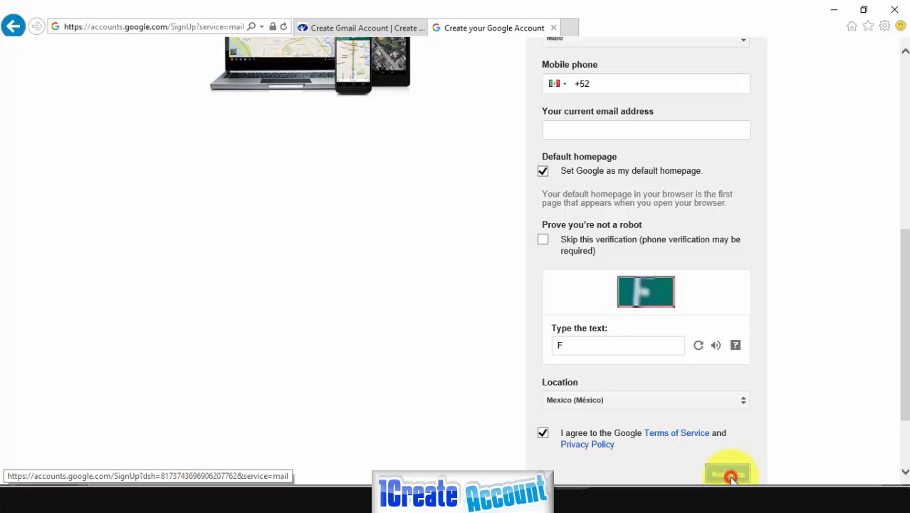
pyautogui.click(732, 481)
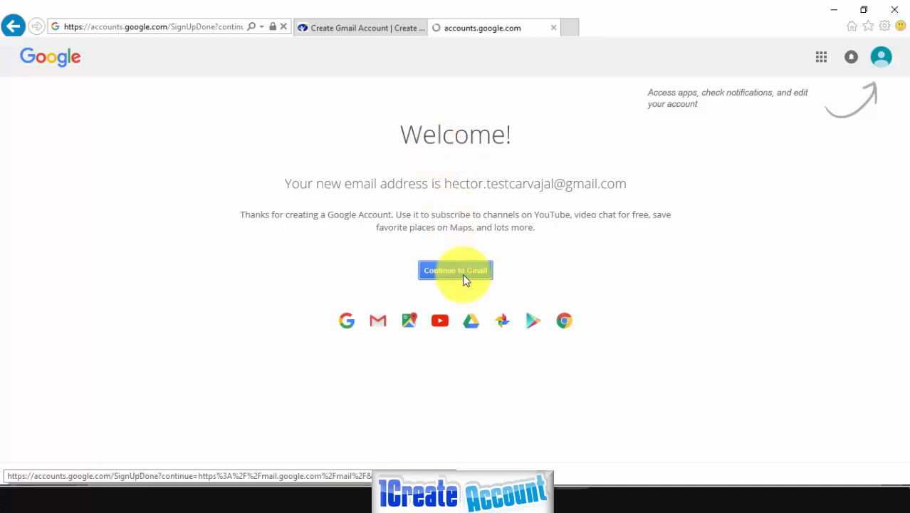
pyautogui.click(456, 271)
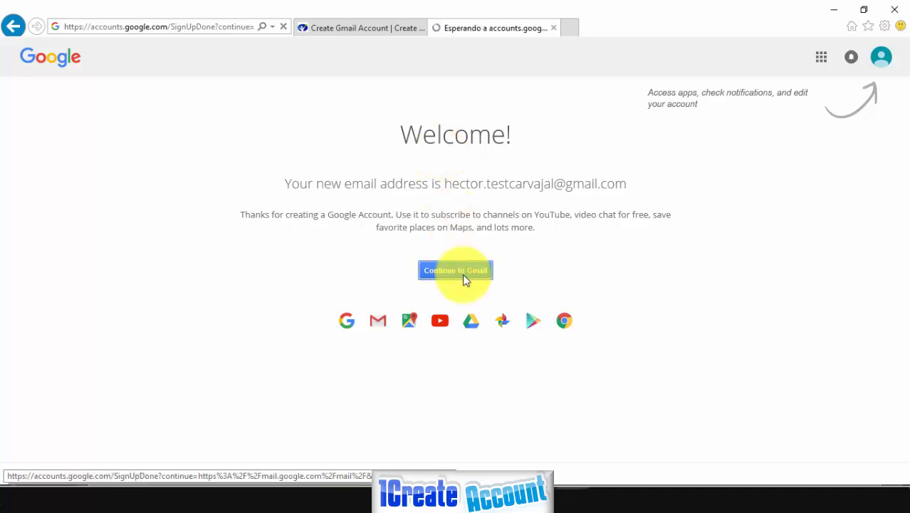